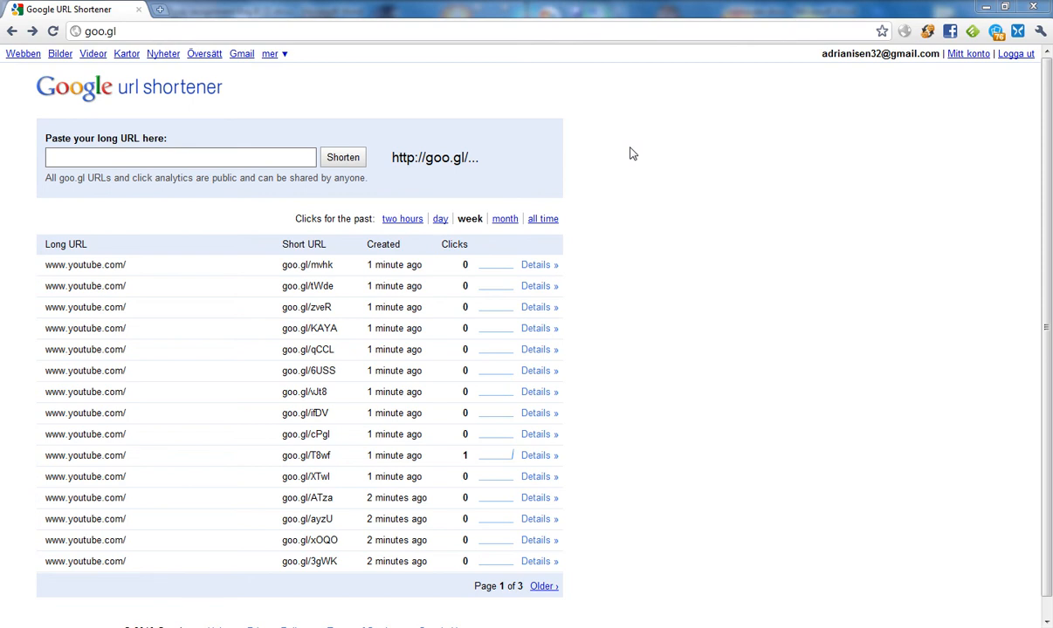
mouse_move(173, 32)
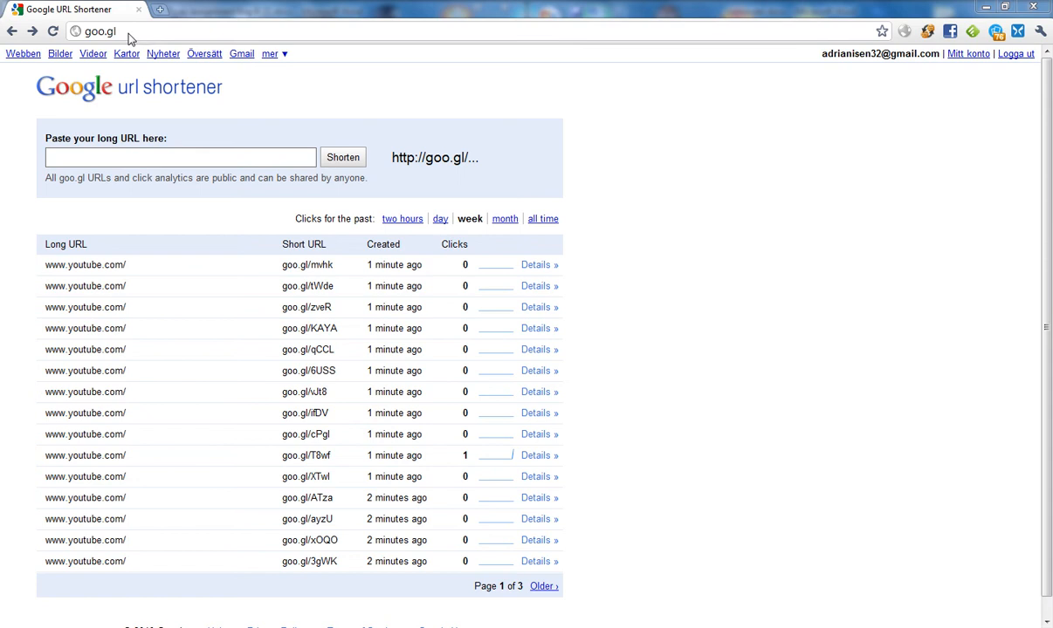
mouse_move(135, 41)
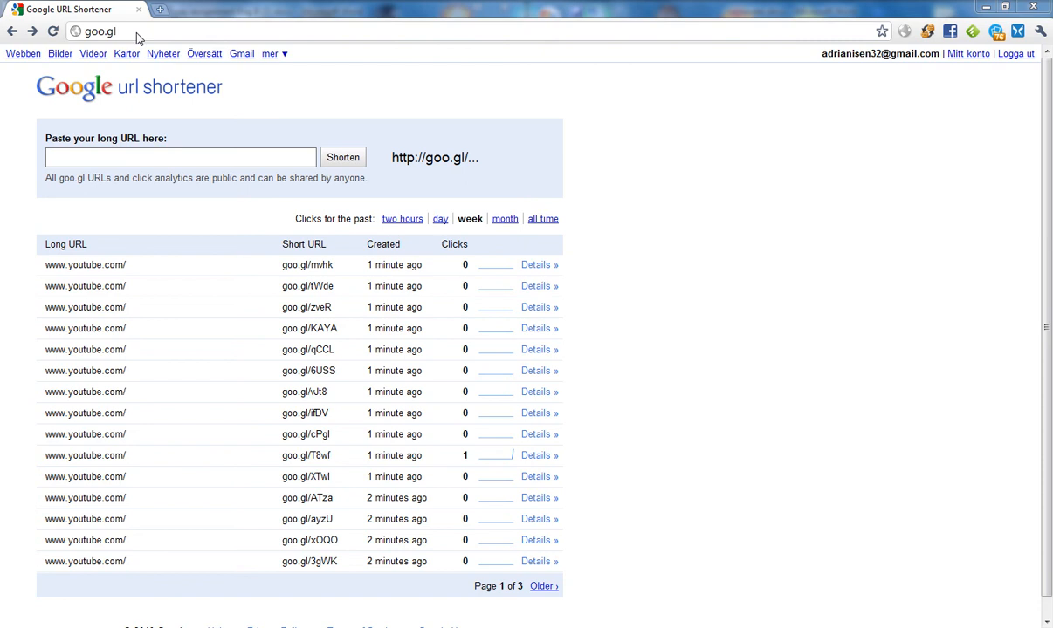
click(181, 158)
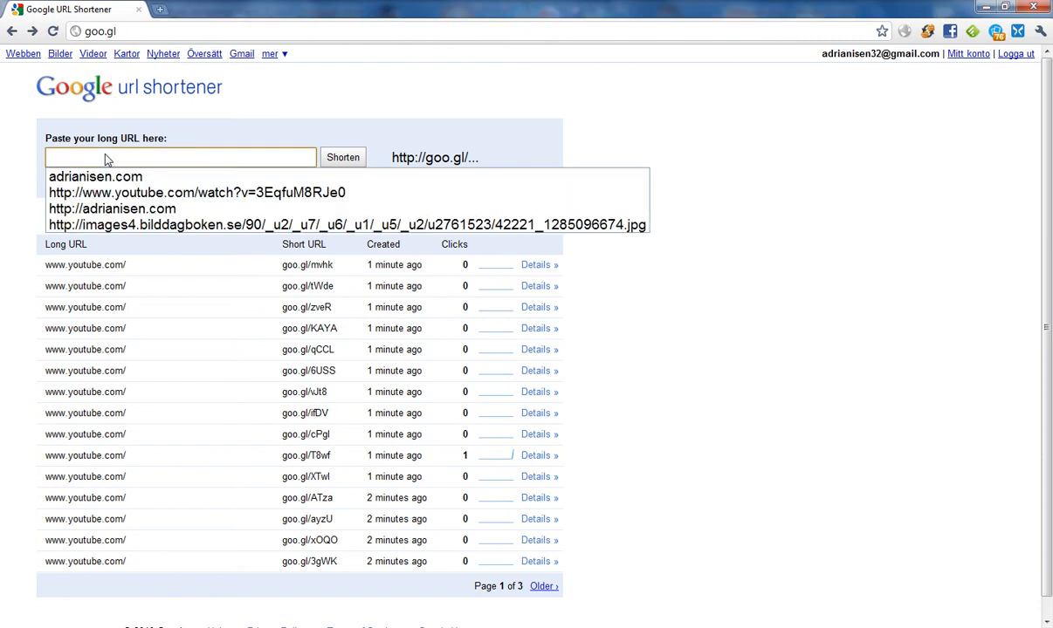
mouse_move(132, 143)
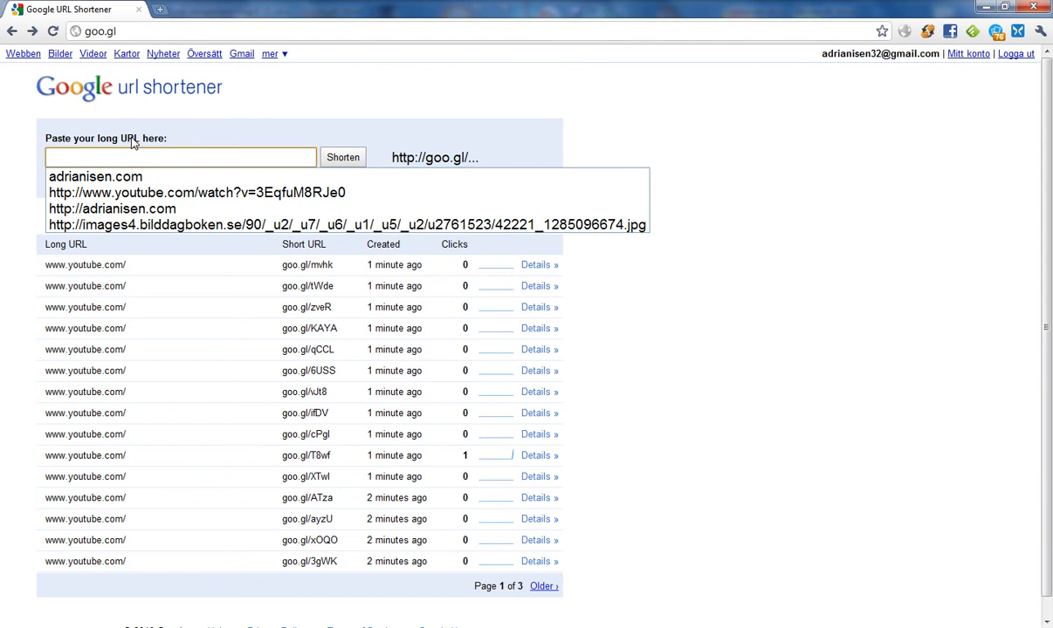
text(www.)
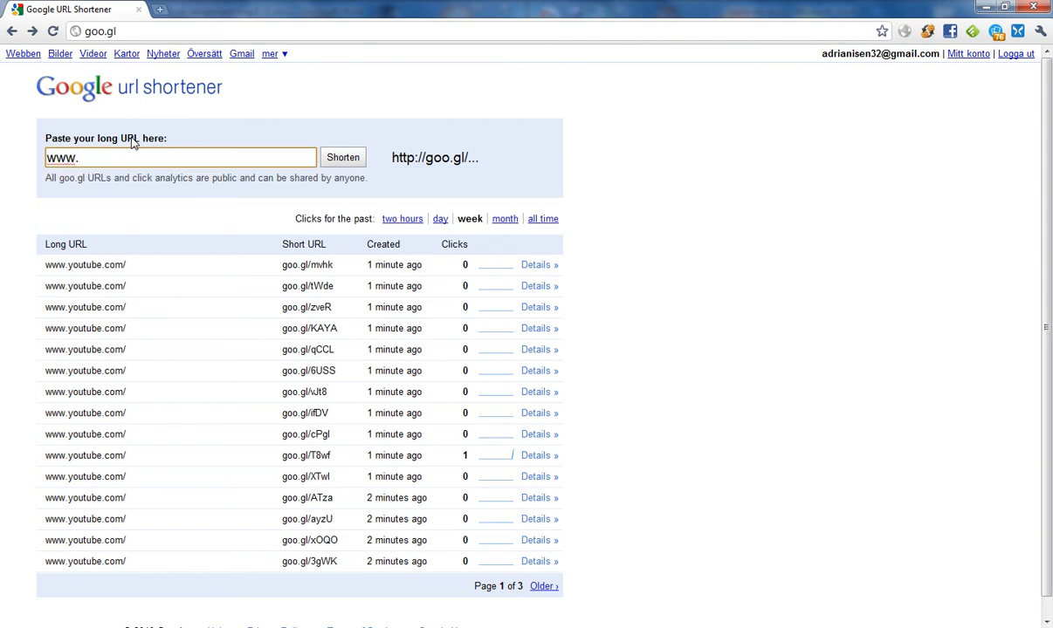
text(google.co)
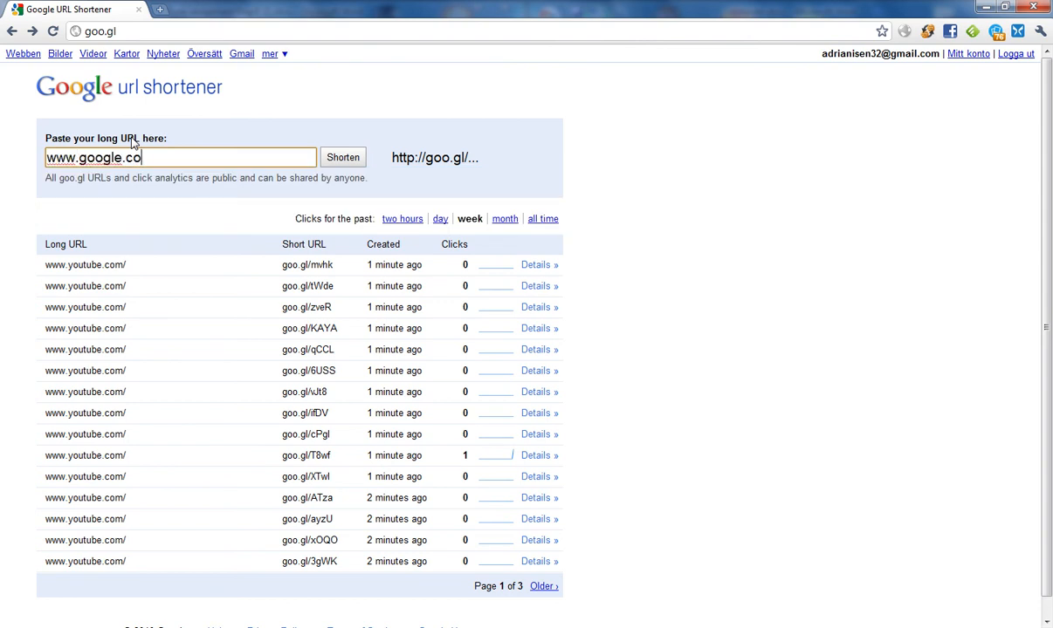
click(342, 157)
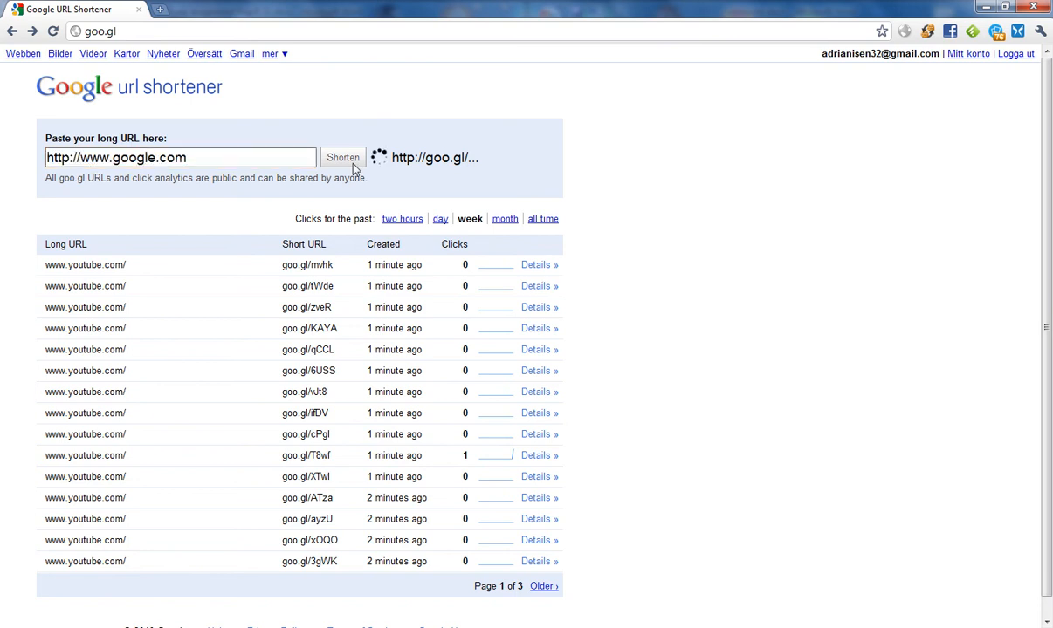
click(342, 157)
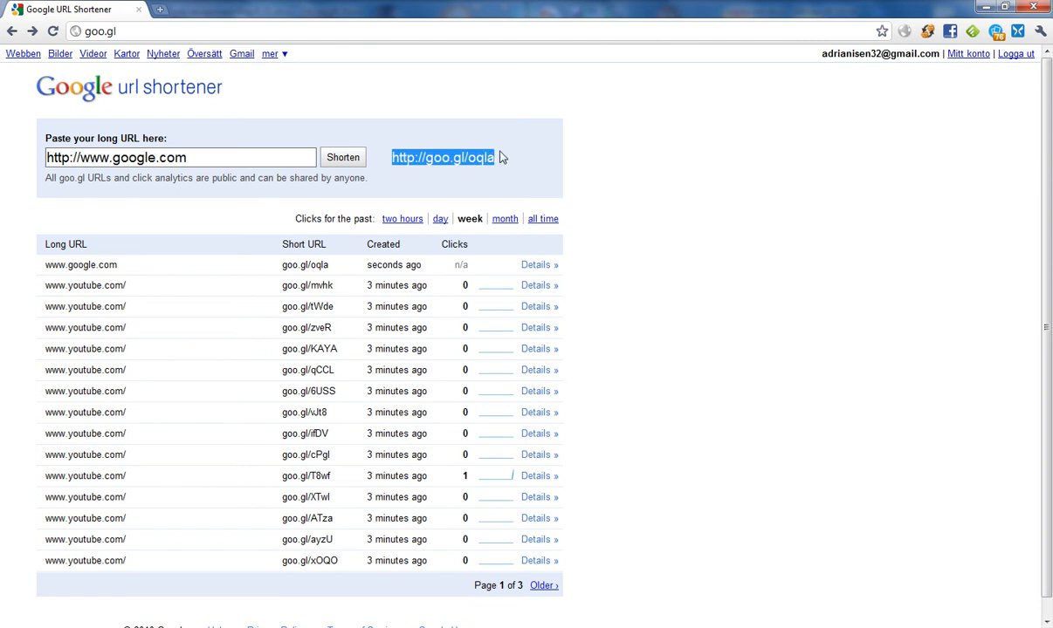
mouse_move(621, 137)
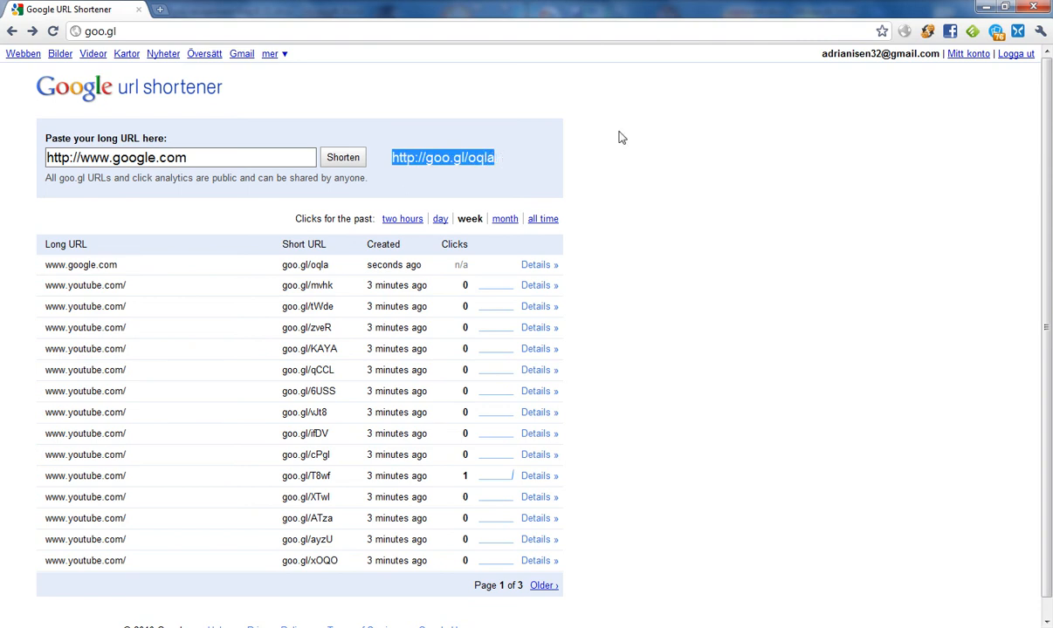
mouse_move(858, 63)
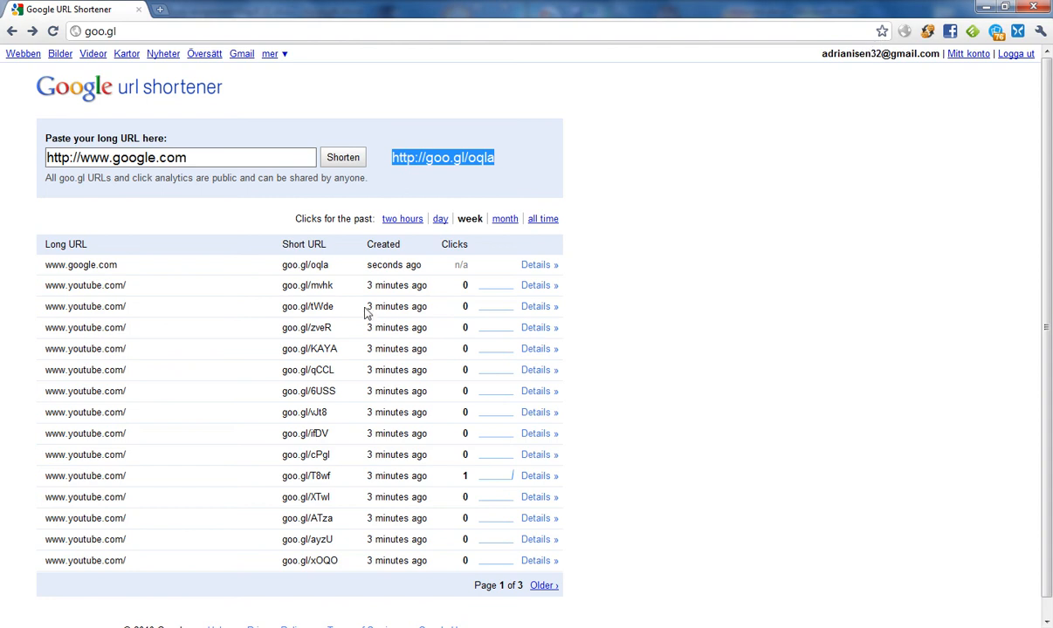
mouse_move(536, 265)
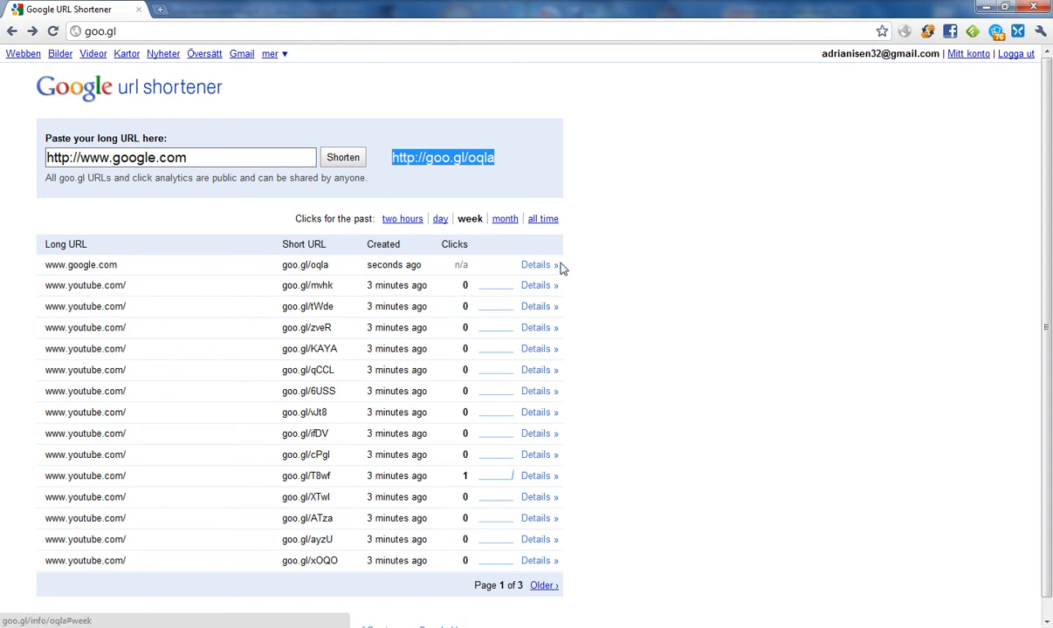
click(343, 157)
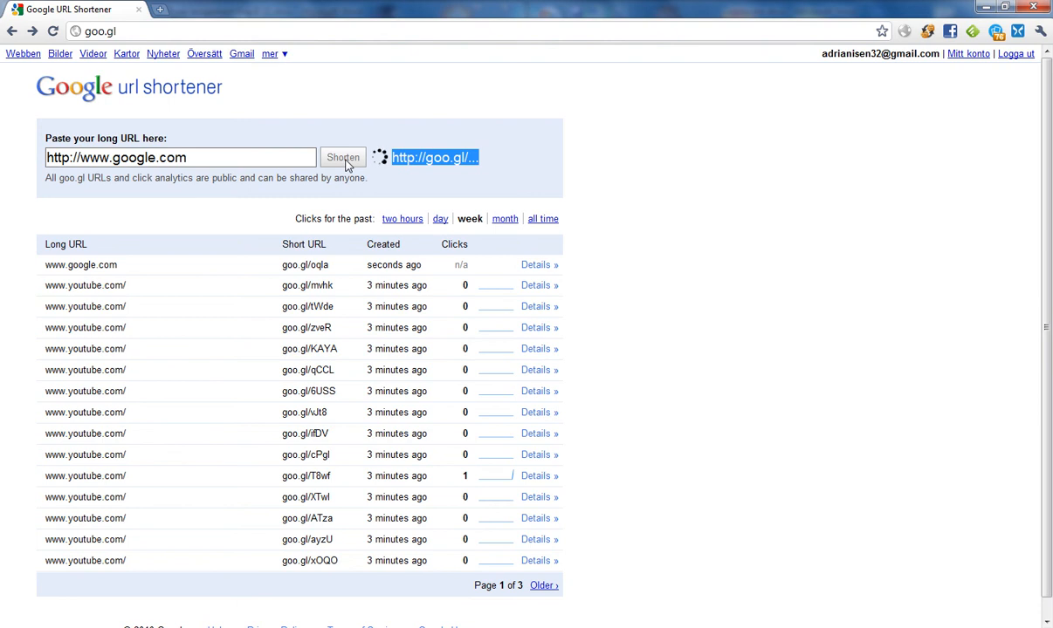
click(342, 157)
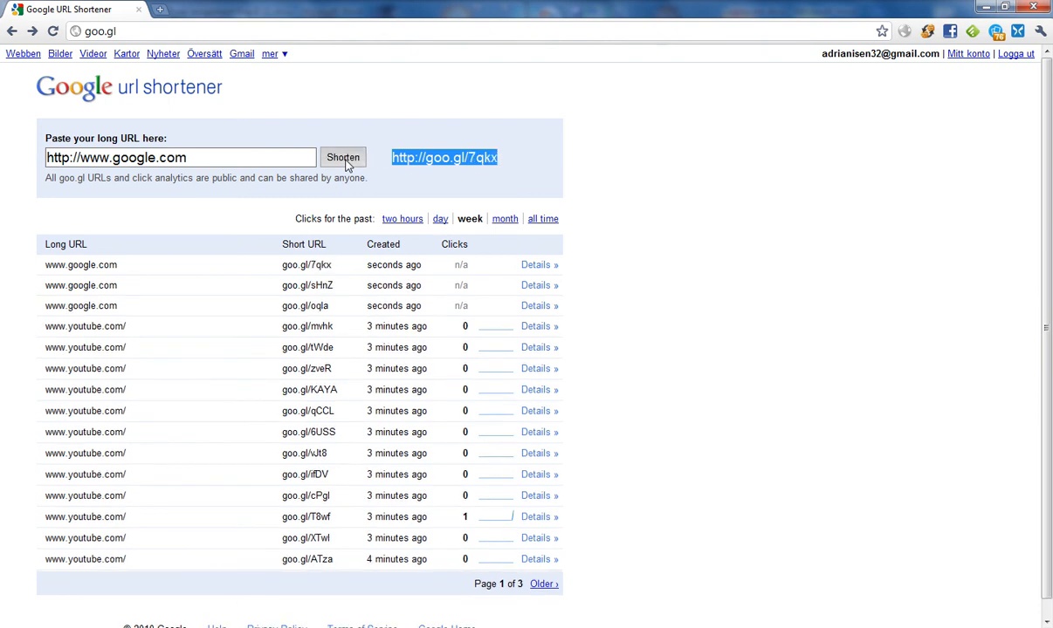
click(343, 157)
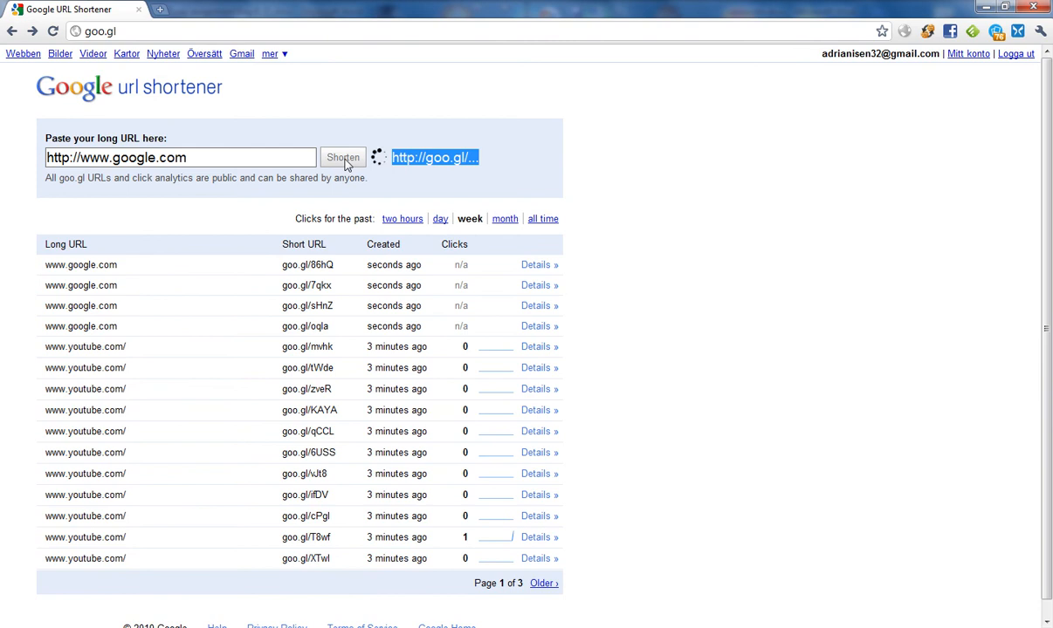
click(342, 157)
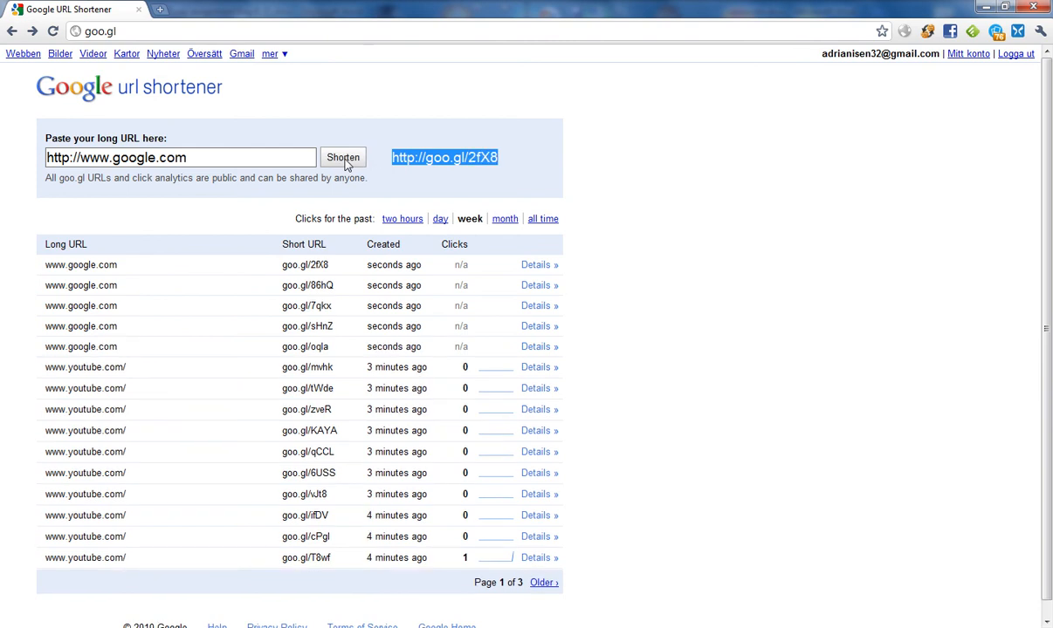
click(342, 157)
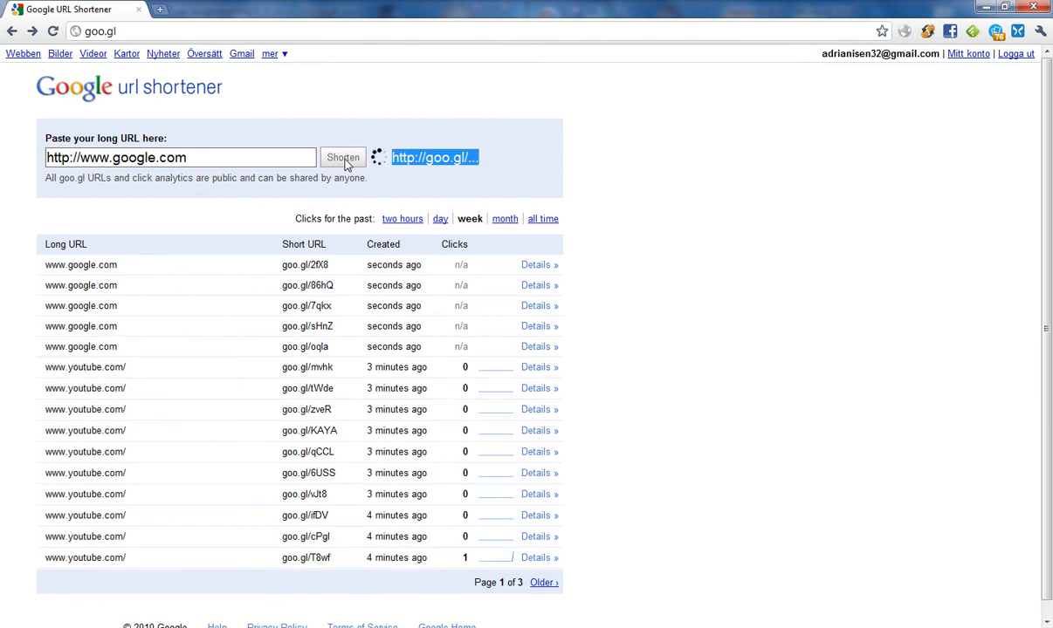
click(342, 158)
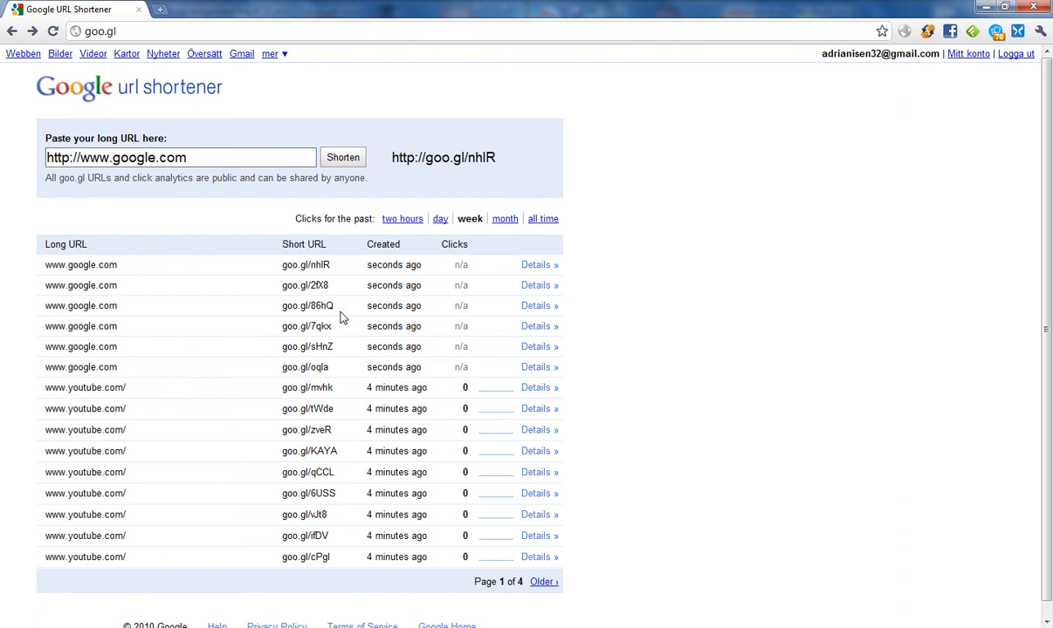
double_click(306, 305)
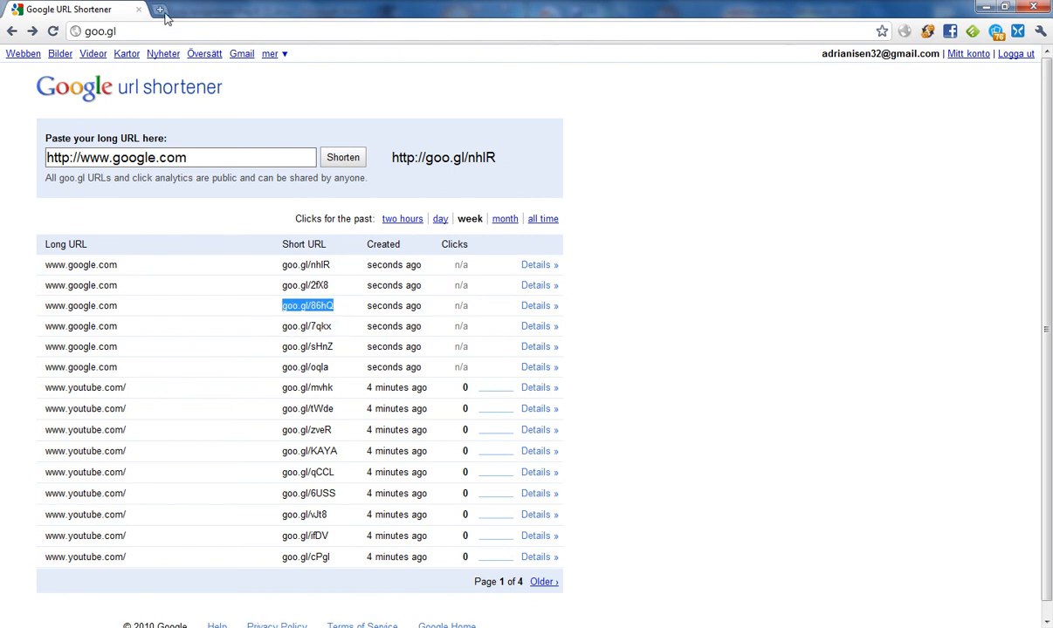
Visit goo.gl/86hQ in a new tab to reach Google, then close that tab
click(160, 10)
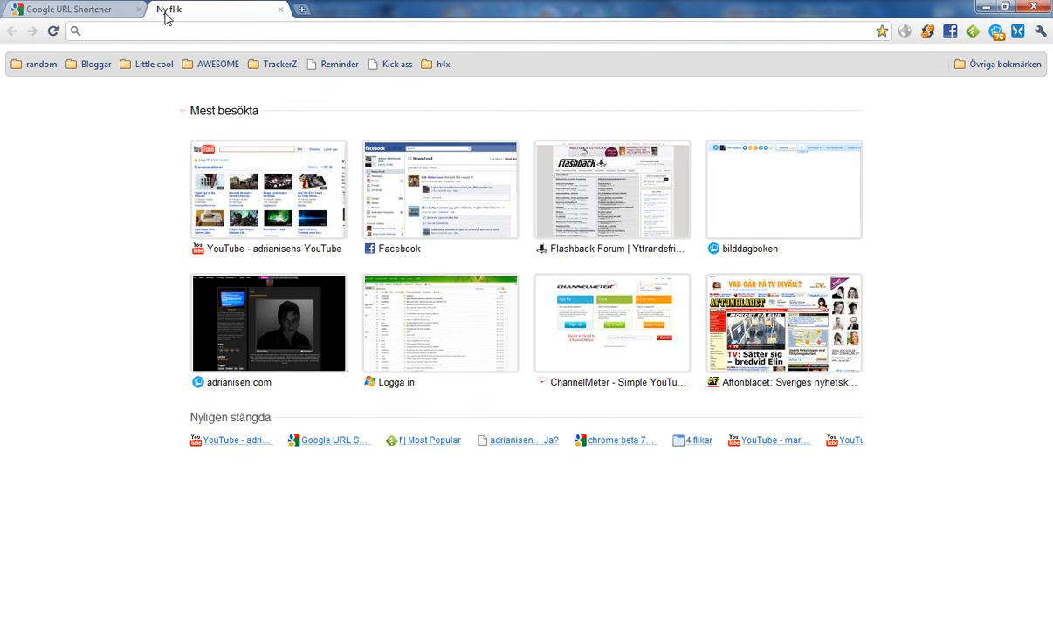
text(goo.gl/86hQ)
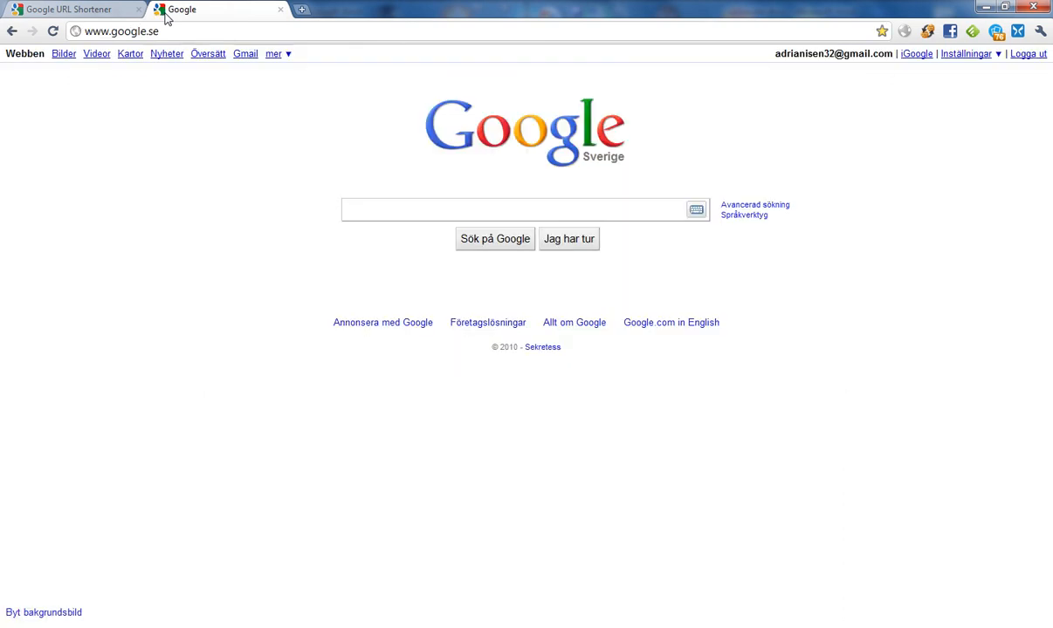
click(520, 209)
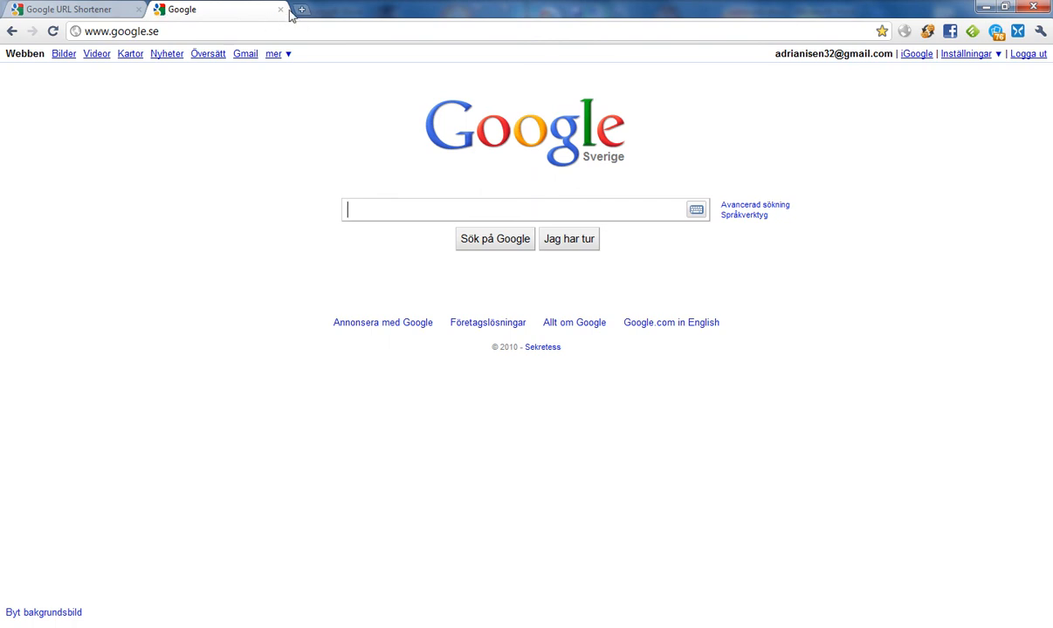
click(74, 10)
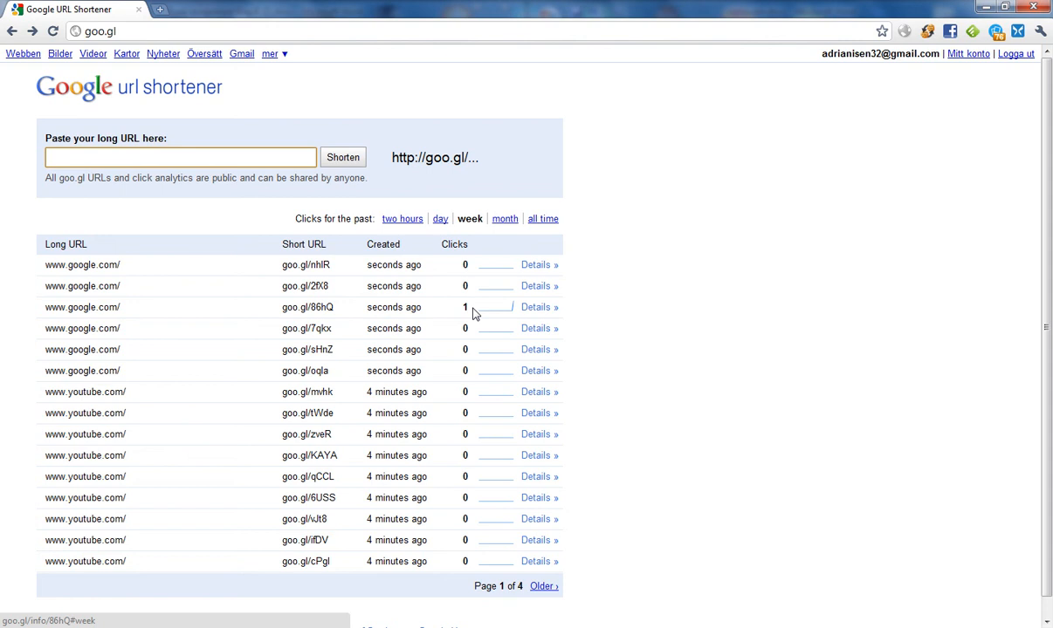
mouse_move(509, 311)
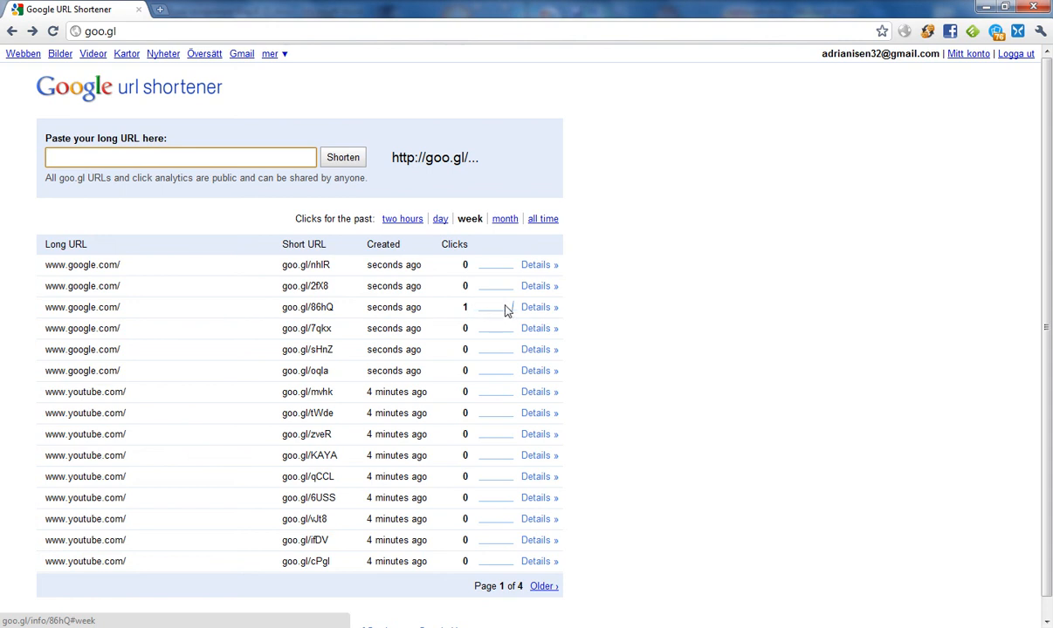
mouse_move(543, 312)
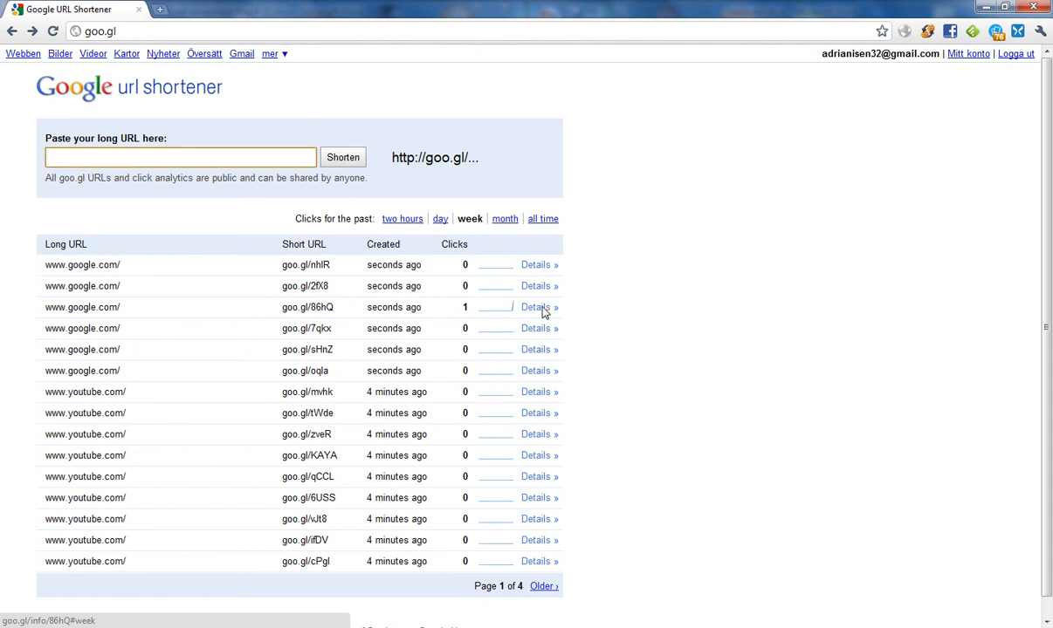
View goo.gl/86hQ analytics: one click from Sweden via Chrome on Windows
click(536, 306)
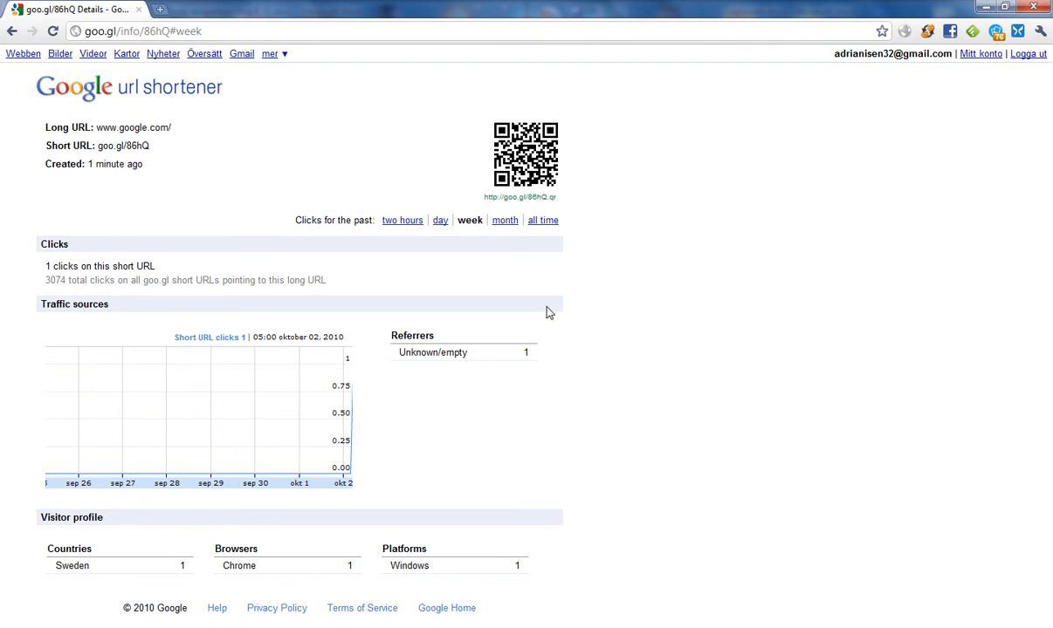
mouse_move(542, 437)
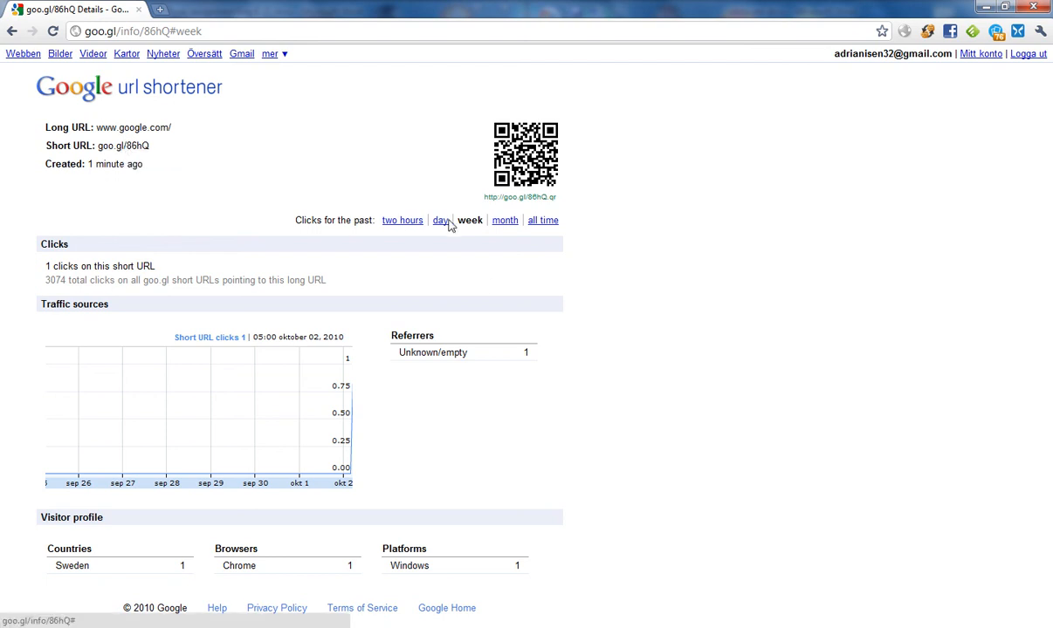
mouse_move(193, 246)
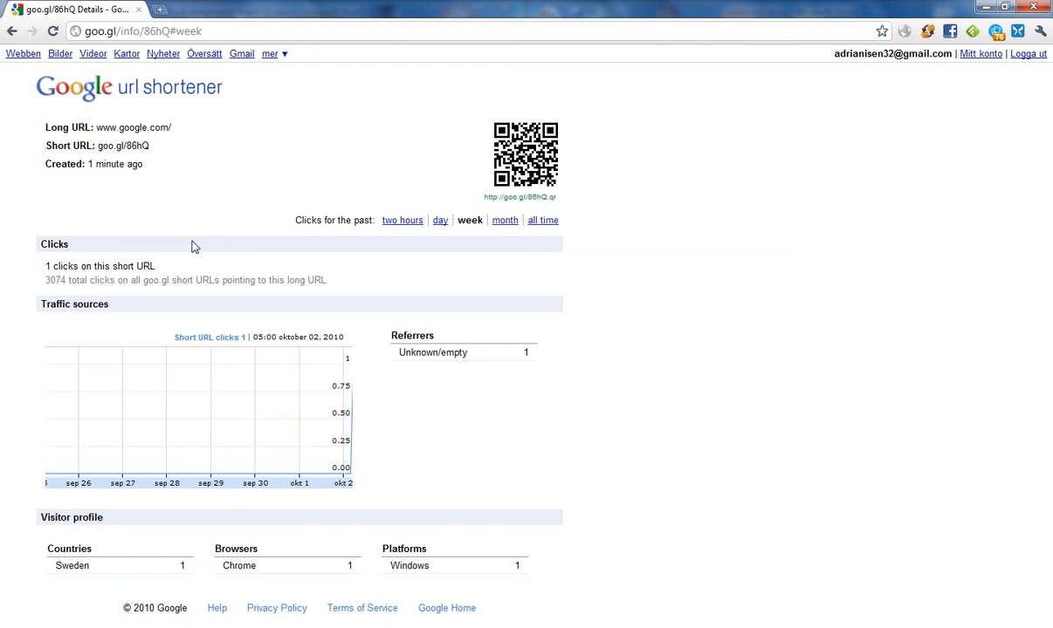
mouse_move(130, 304)
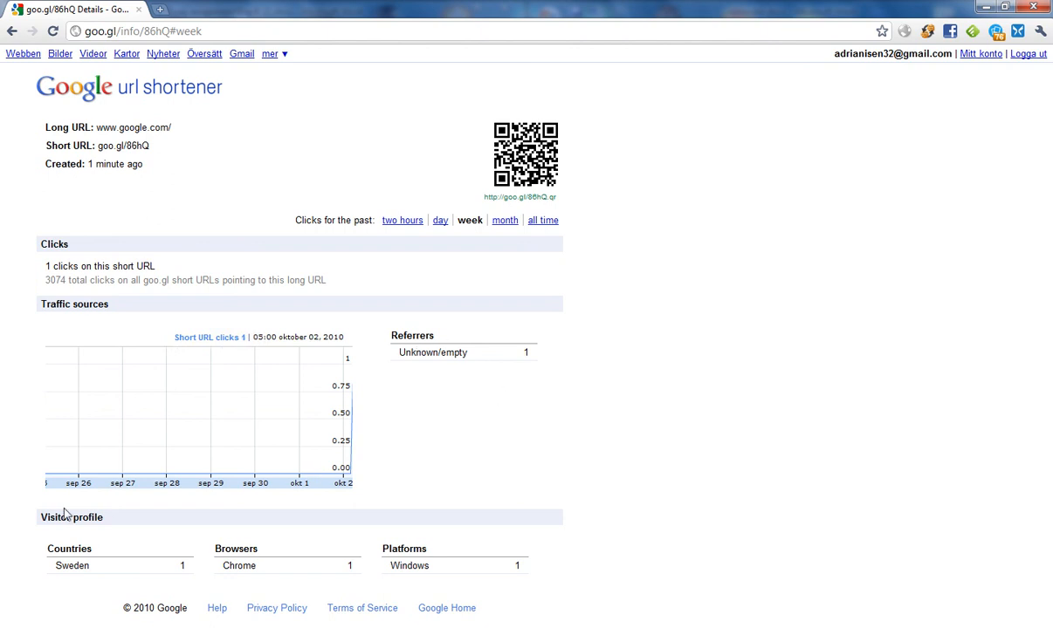
mouse_move(65, 519)
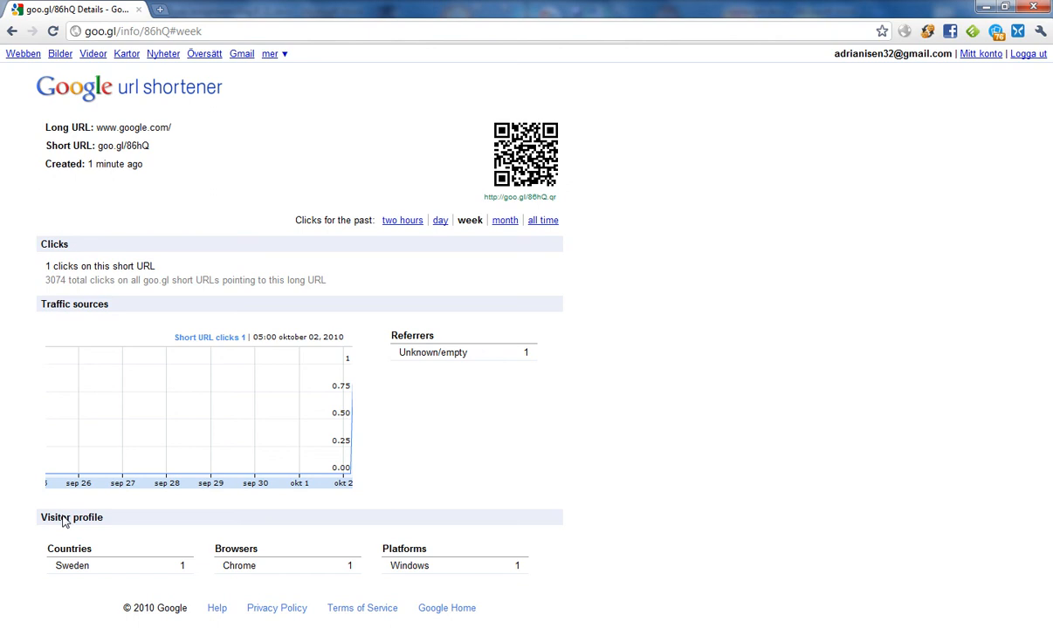
mouse_move(7, 46)
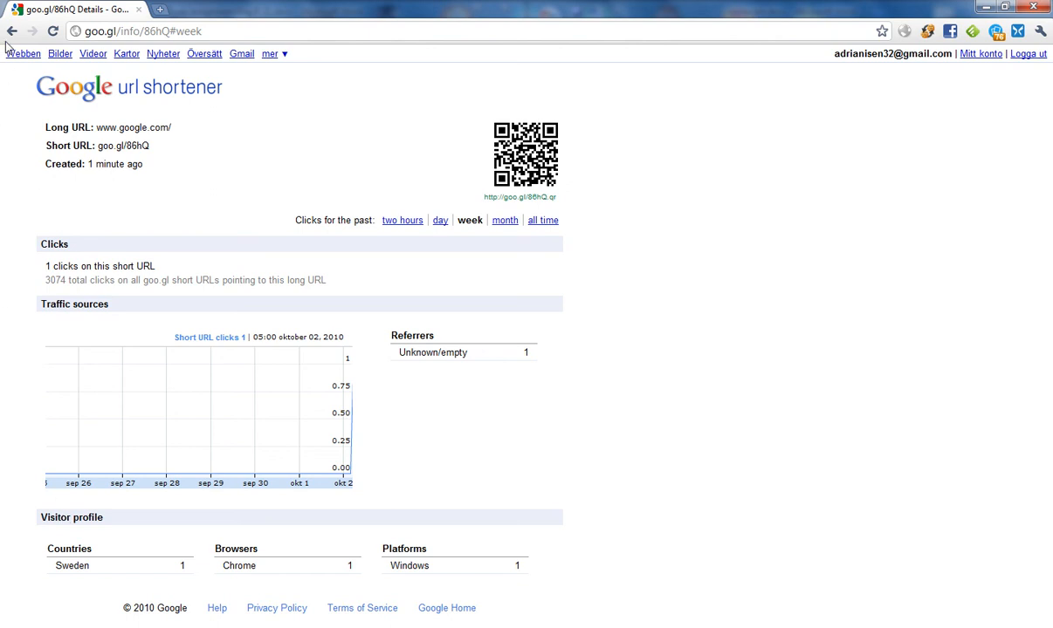